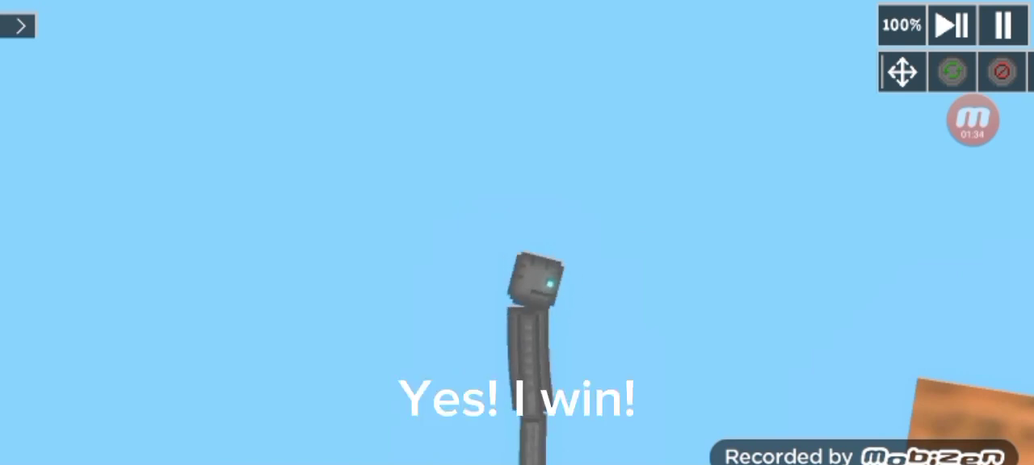
click(973, 121)
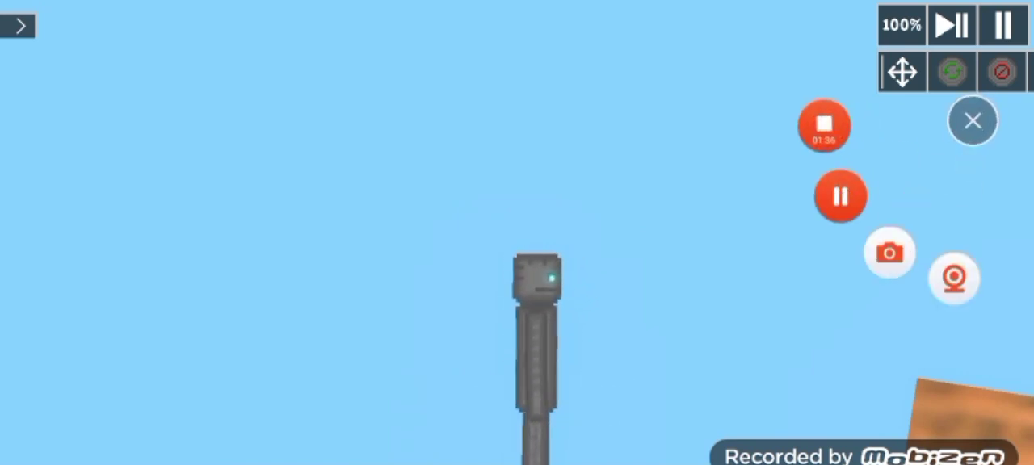